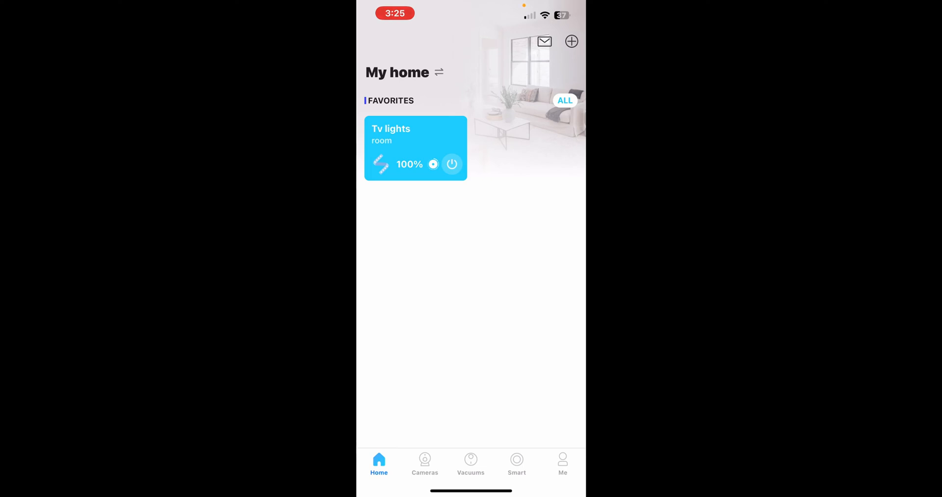
- Open the Tv lights strip controls, then its device settings via the gear icon
{"action": "left_click", "coordinate": [409, 138]}
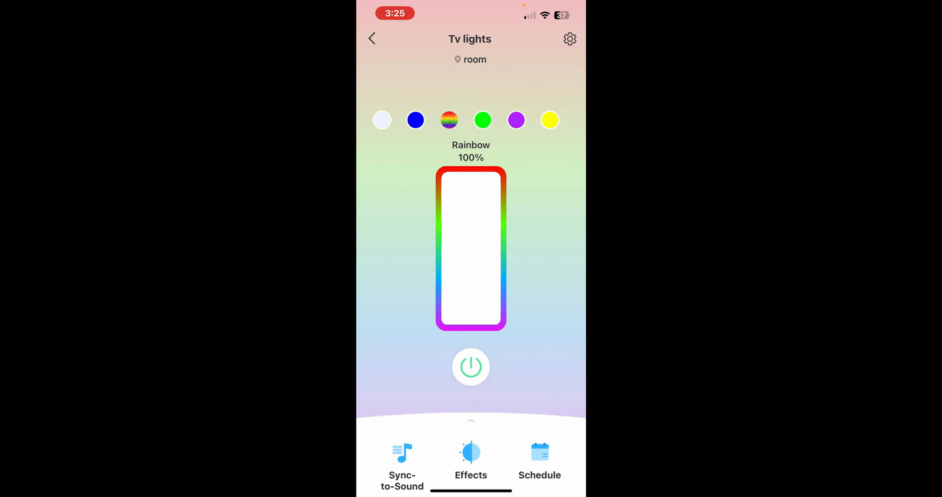
{"action": "left_click", "coordinate": [570, 38]}
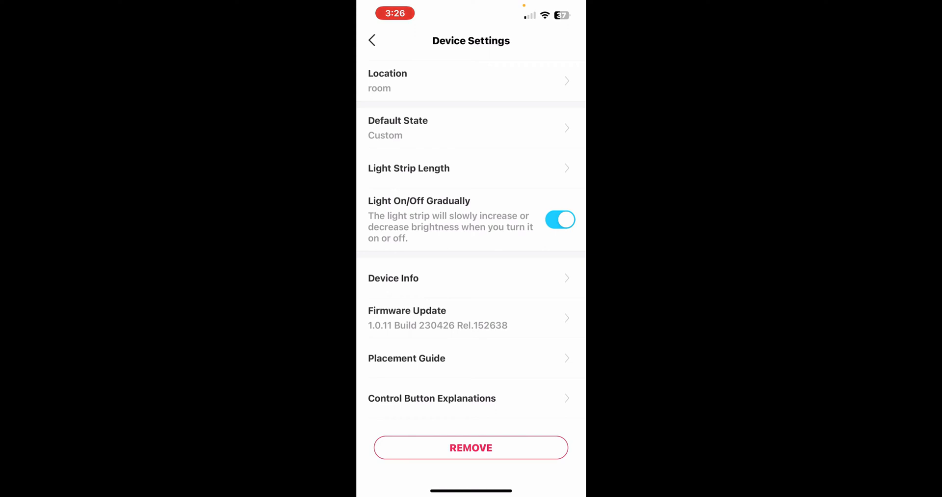
{"action": "scroll", "scroll_direction": "down", "scroll_amount": 3}
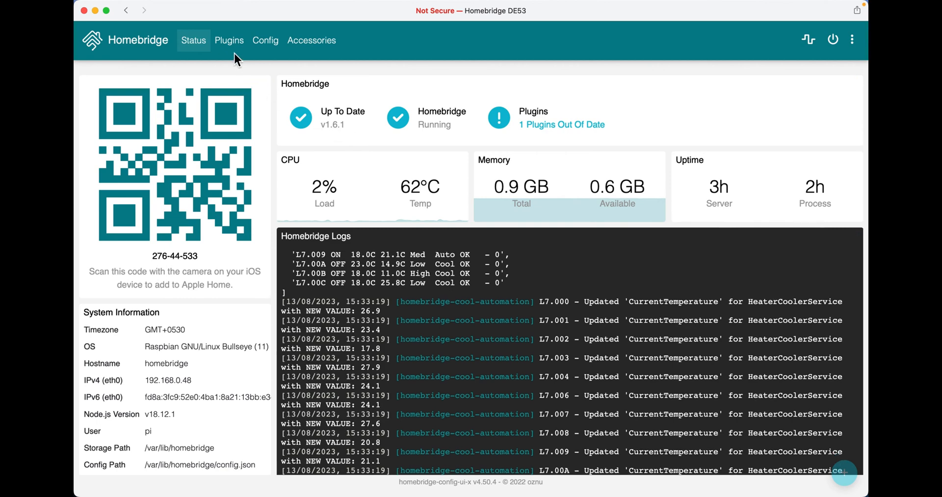
- Search Homebridge plugins for 'tapo', showing TPLink Tapo v3.2.2 installed
{"action": "left_click", "coordinate": [229, 41]}
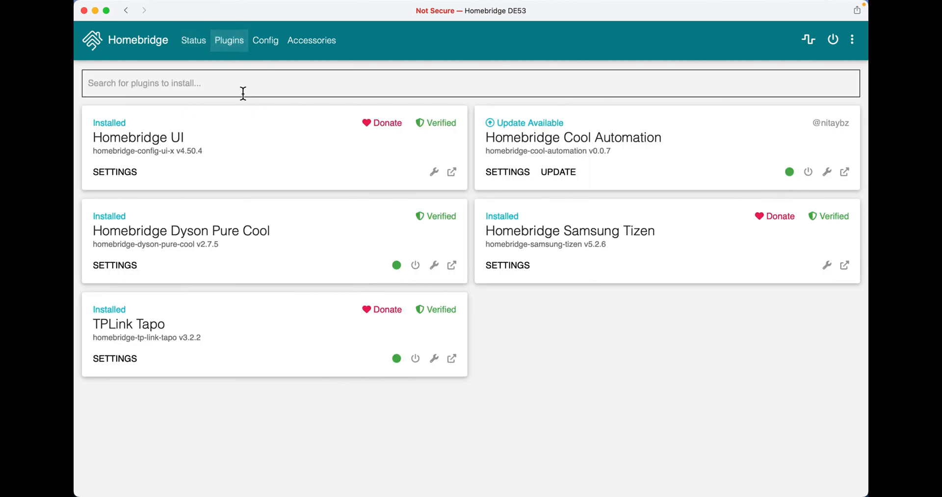
{"action": "type", "text": "tapo"}
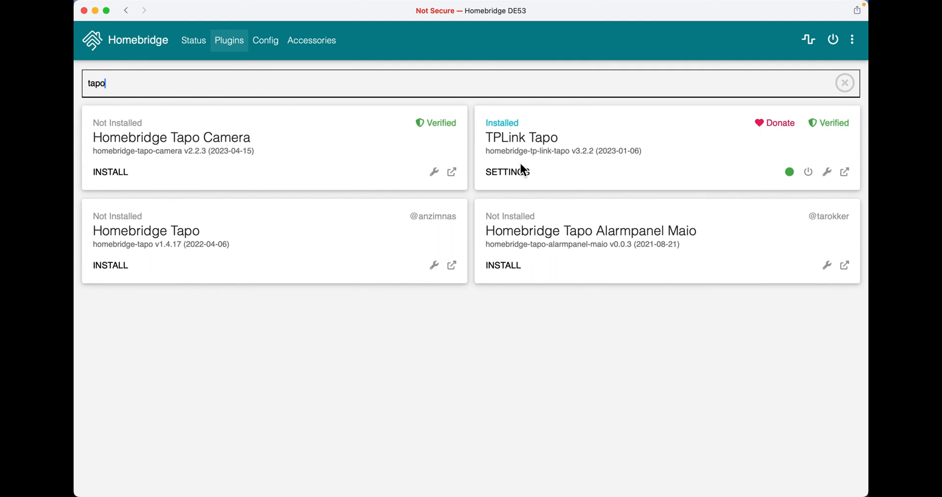
{"action": "mouse_move", "coordinate": [577, 178]}
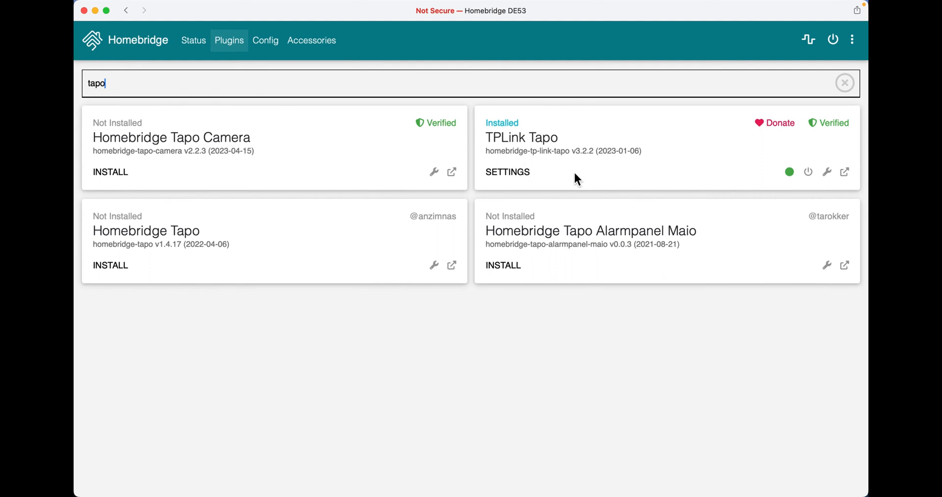
{"action": "mouse_move", "coordinate": [508, 172]}
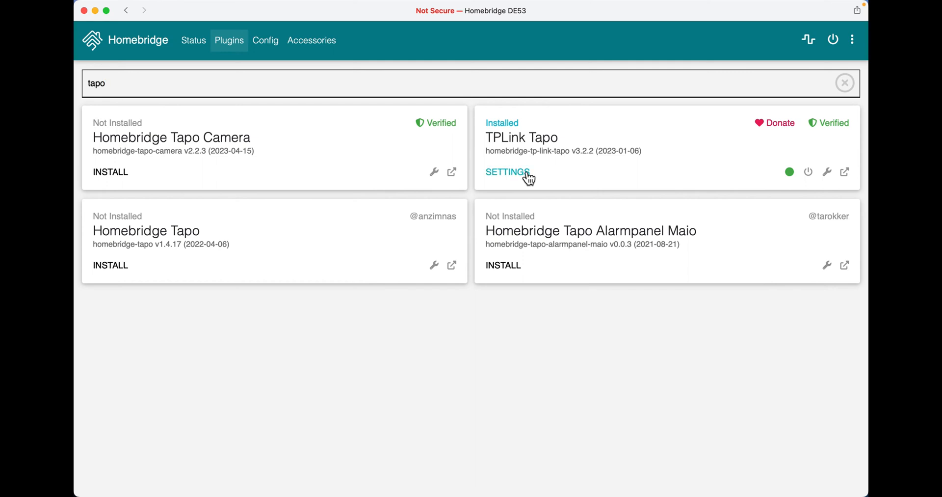
- View the TPLink Tapo Email, Password and Ip Address settings, then close without saving
{"action": "left_click", "coordinate": [507, 172]}
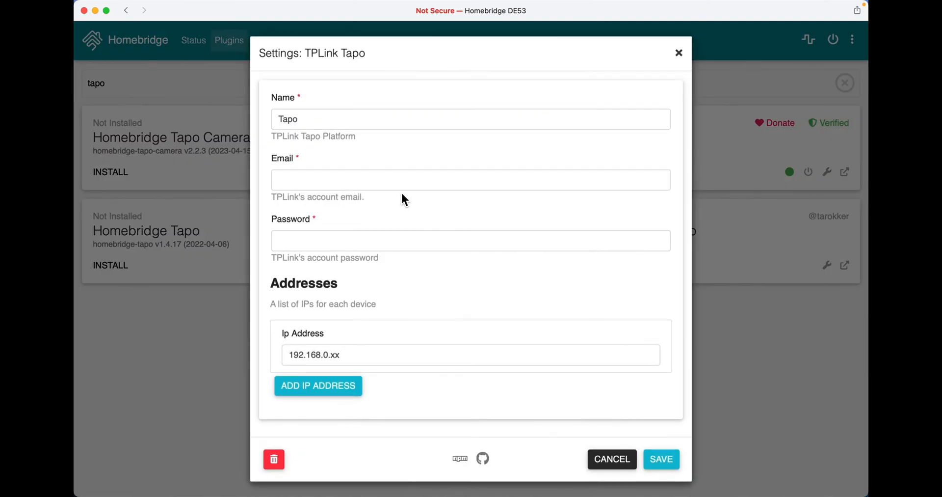
{"action": "left_click", "coordinate": [471, 179]}
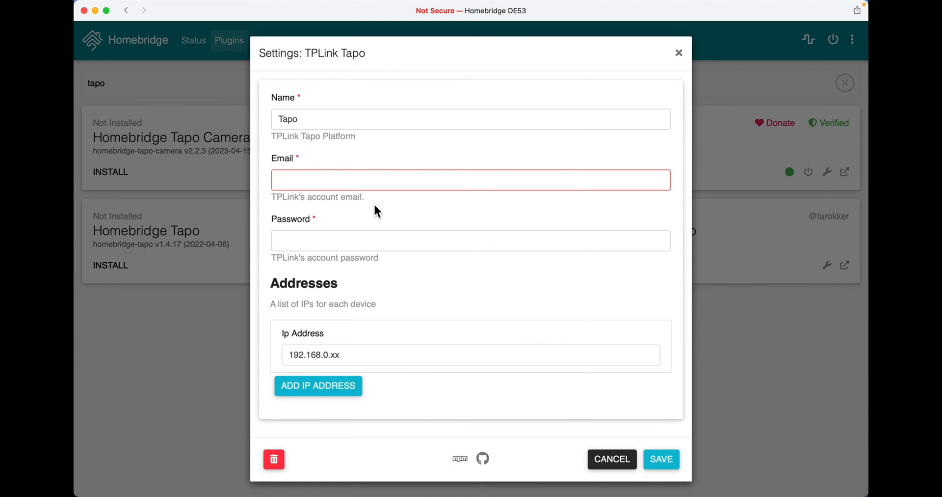
{"action": "mouse_move", "coordinate": [311, 262]}
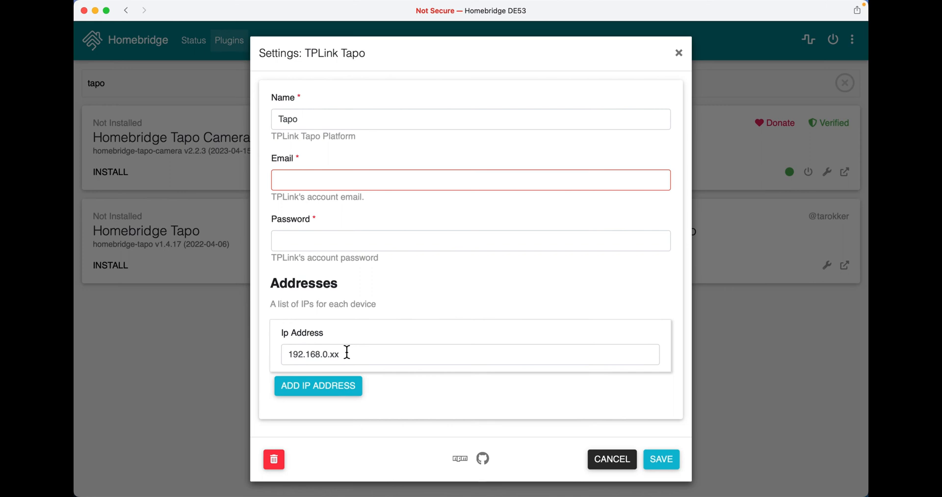
{"action": "mouse_move", "coordinate": [412, 361]}
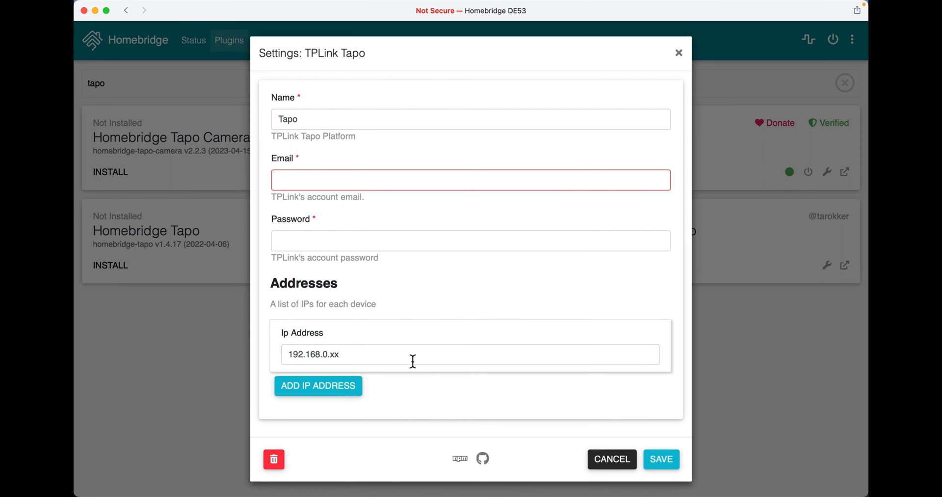
{"action": "left_click", "coordinate": [611, 459]}
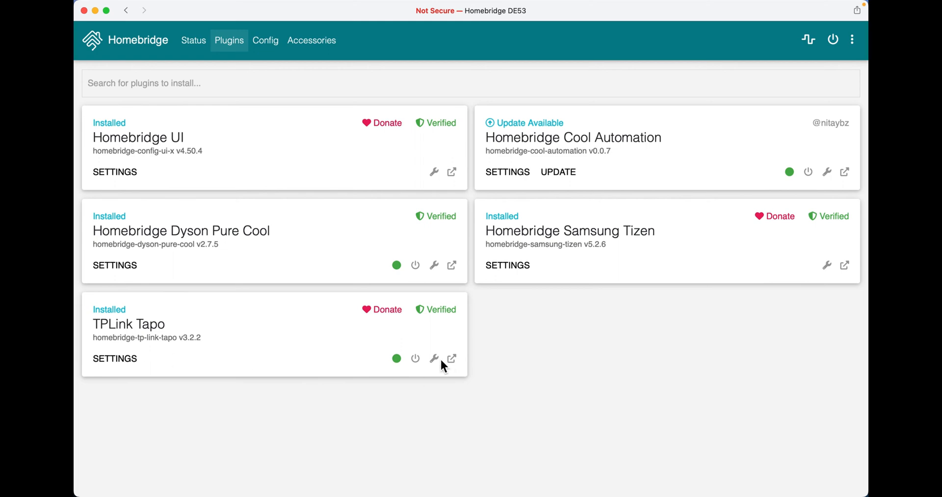
- Open TPLink Tapo's Bridge Settings from the wrench menu, showing the child bridge paired
{"action": "left_click", "coordinate": [434, 358]}
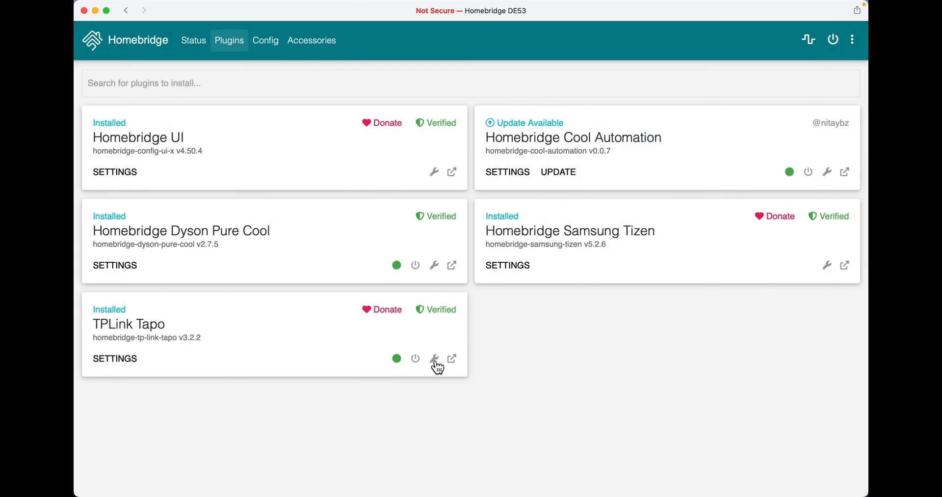
{"action": "left_click", "coordinate": [434, 359]}
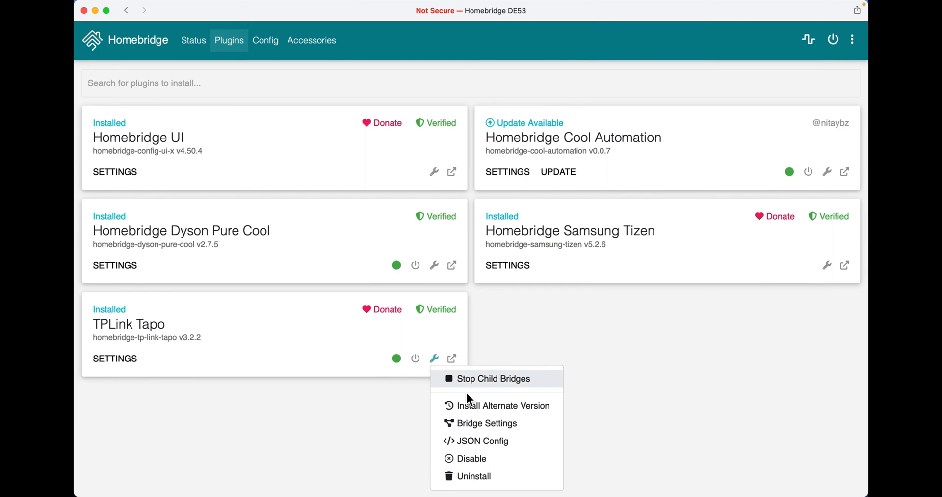
{"action": "left_click", "coordinate": [487, 423]}
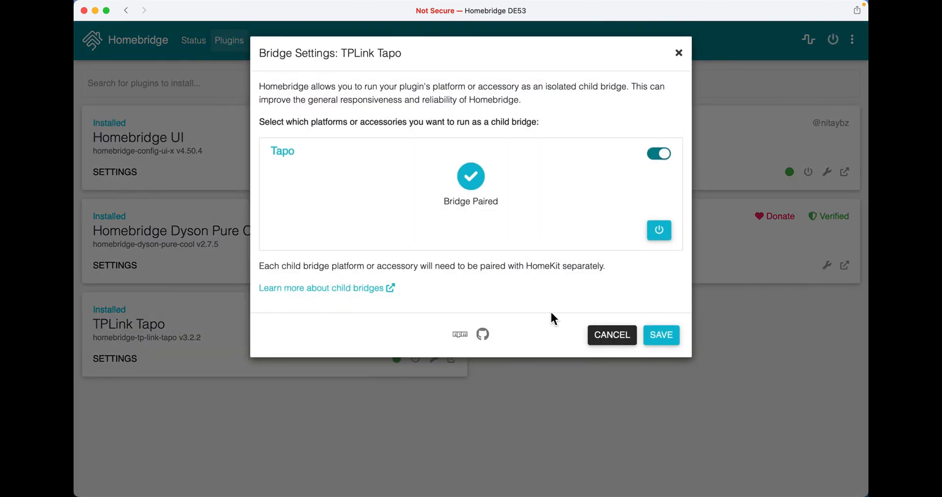
{"action": "mouse_move", "coordinate": [472, 221]}
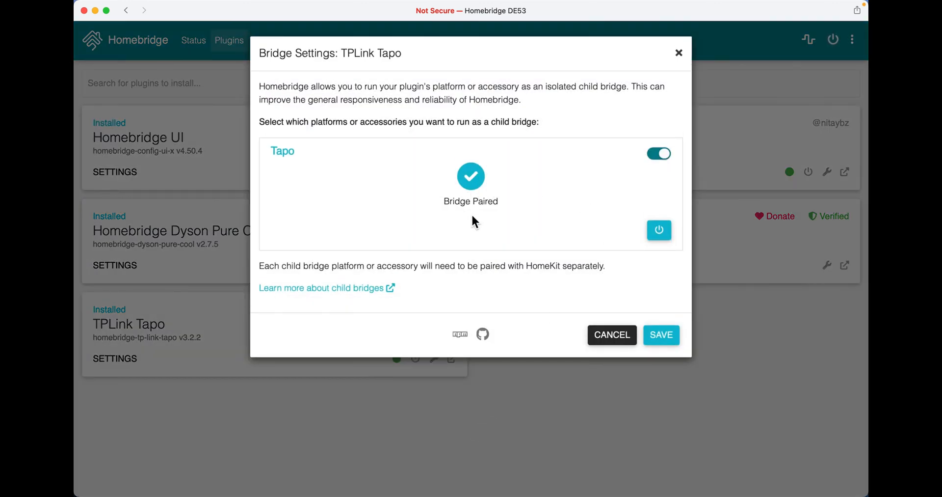
{"action": "mouse_move", "coordinate": [512, 237]}
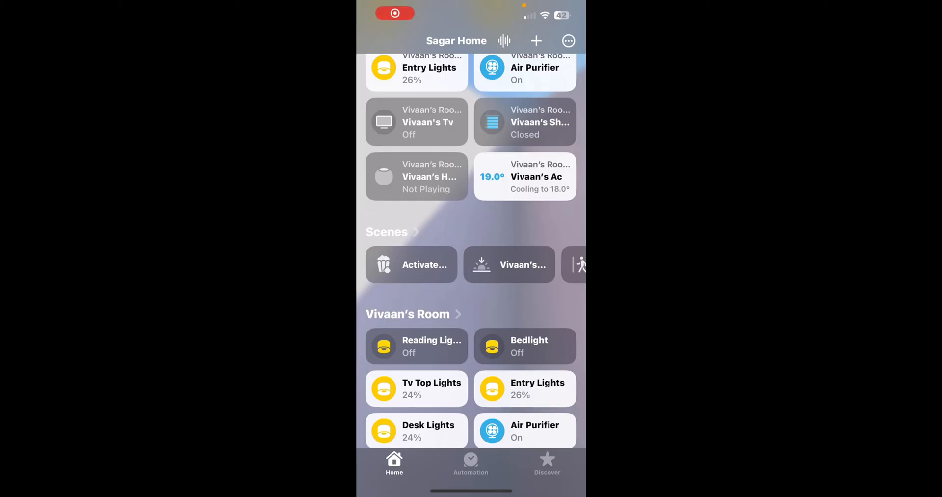
- Add the uncertified Tapo E3F8 bridge to Sagar Home, keeping its suggested name
{"action": "scroll", "scroll_direction": "down", "scroll_amount": 3}
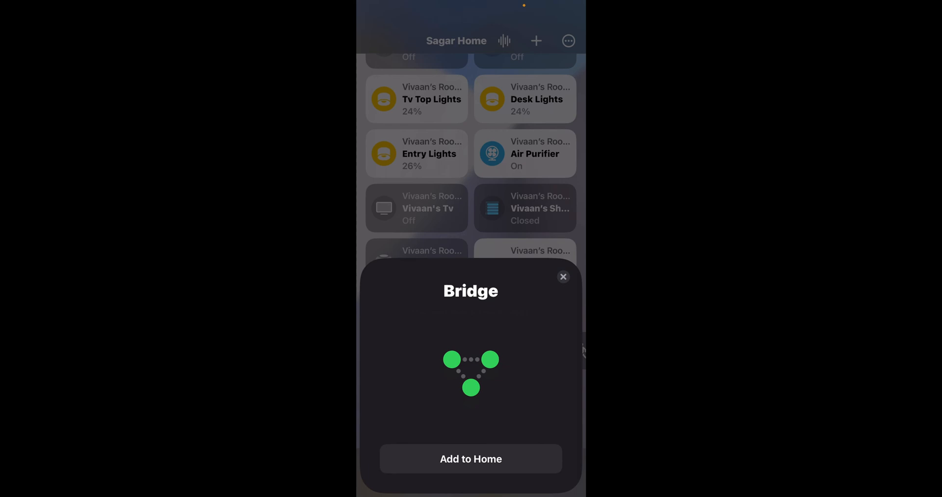
{"action": "left_click", "coordinate": [471, 458]}
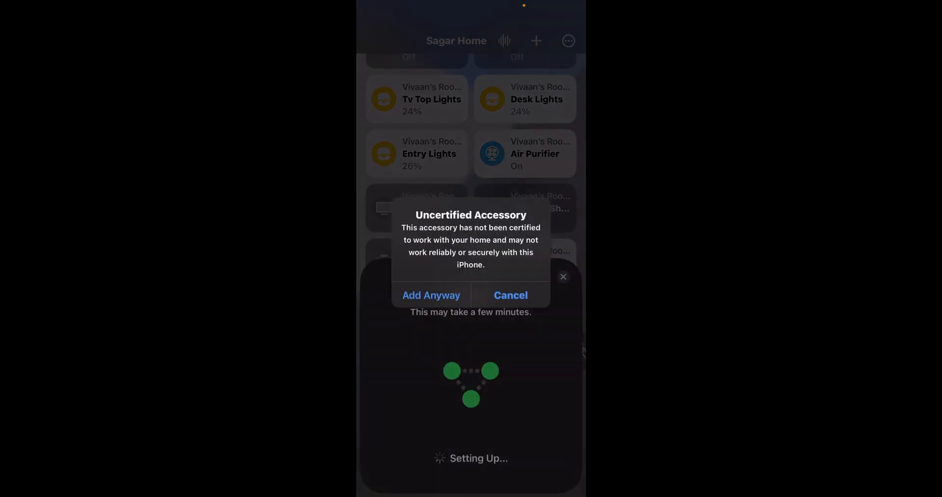
{"action": "left_click", "coordinate": [431, 296]}
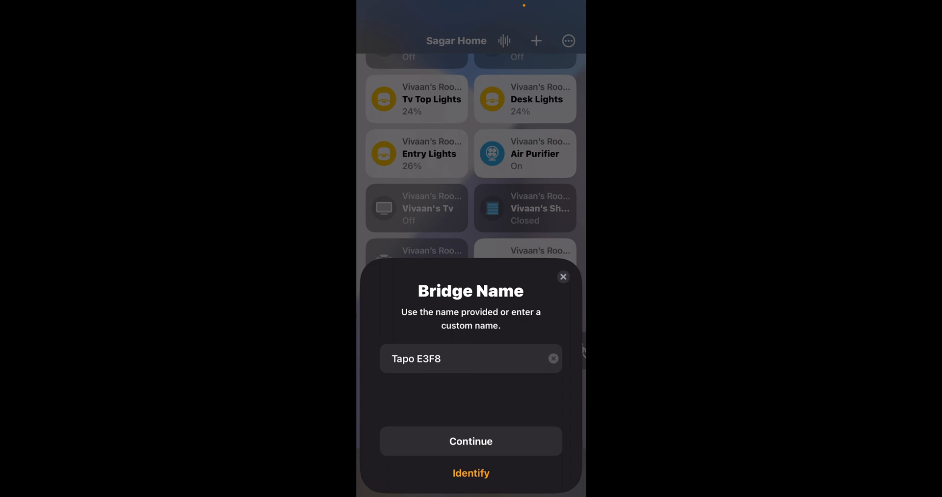
{"action": "left_click", "coordinate": [470, 441]}
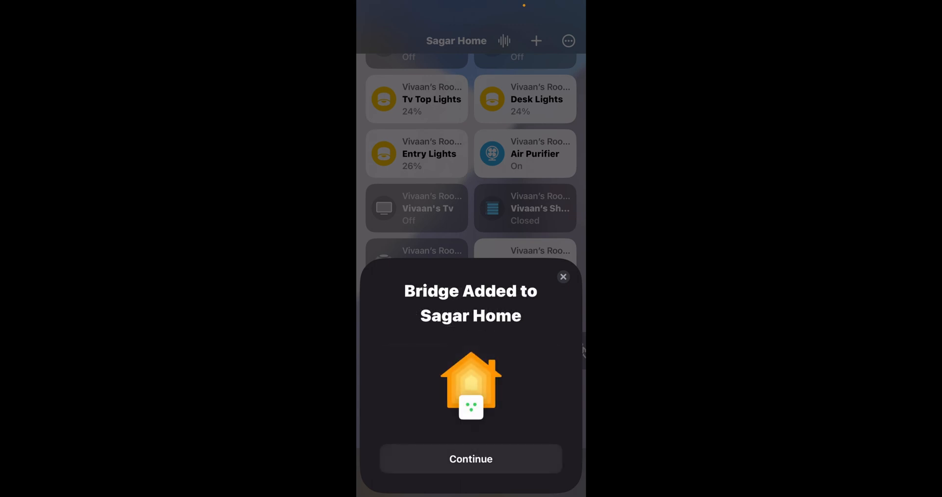
- Accept Tv lights' room and name, dismiss the name warning, and skip light automations
{"action": "left_click", "coordinate": [470, 459]}
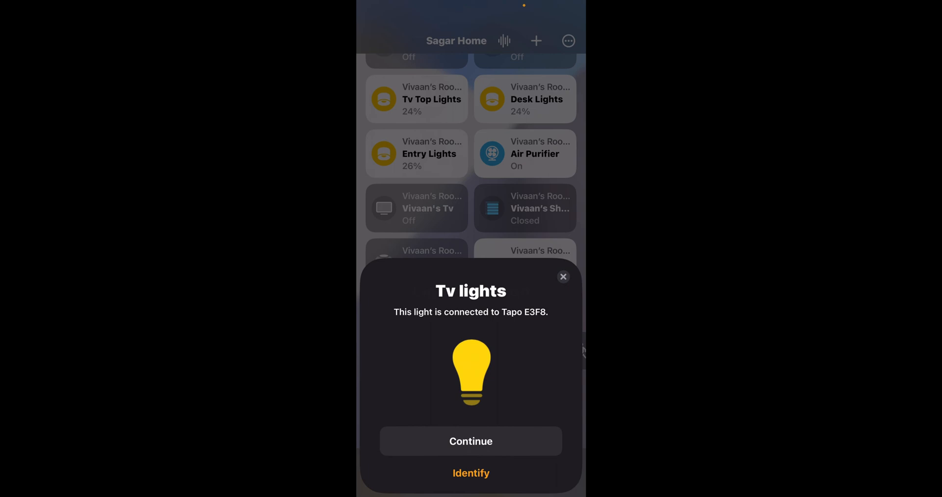
{"action": "left_click", "coordinate": [470, 441]}
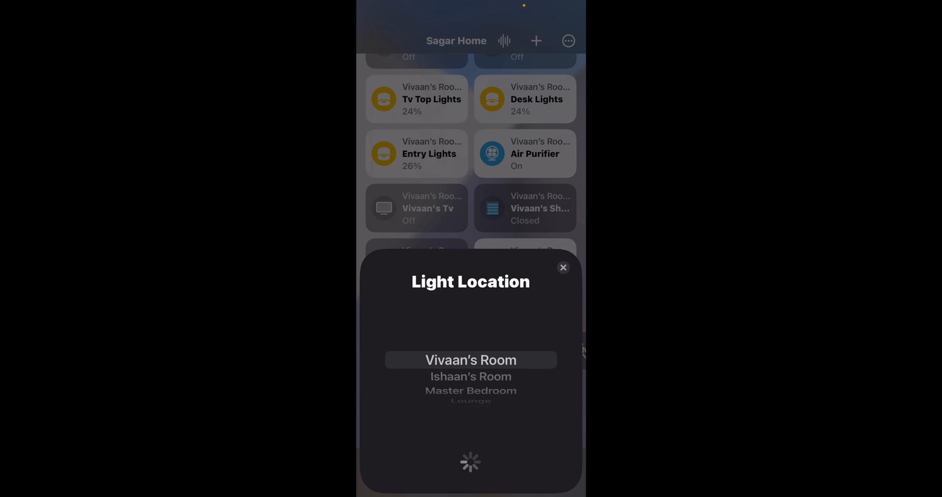
{"action": "left_click", "coordinate": [470, 359]}
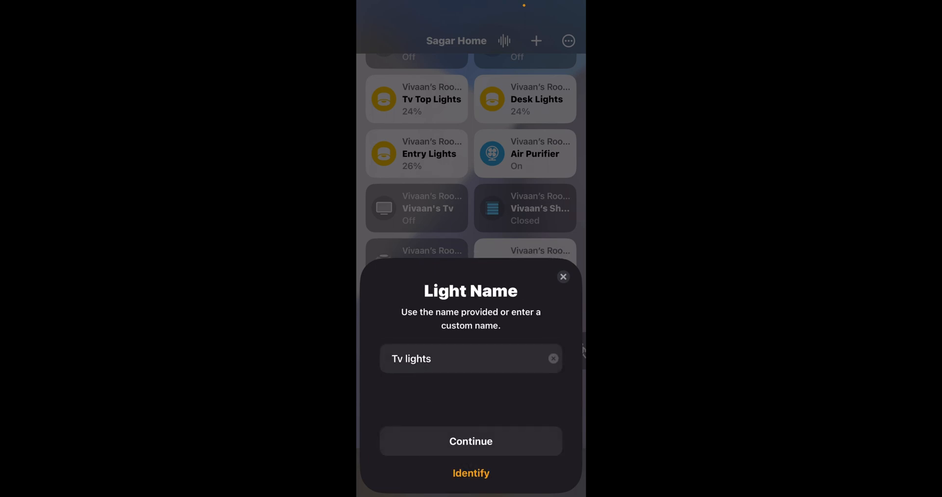
{"action": "left_click", "coordinate": [471, 440]}
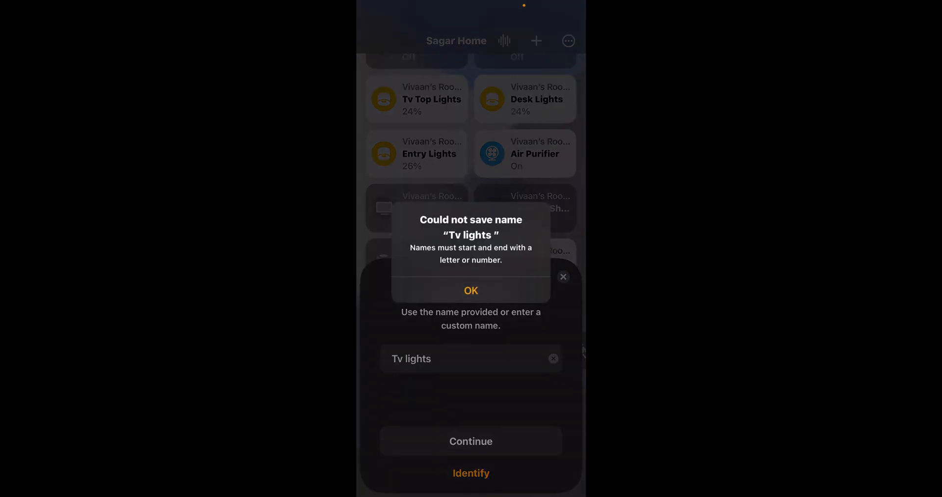
{"action": "left_click", "coordinate": [471, 290]}
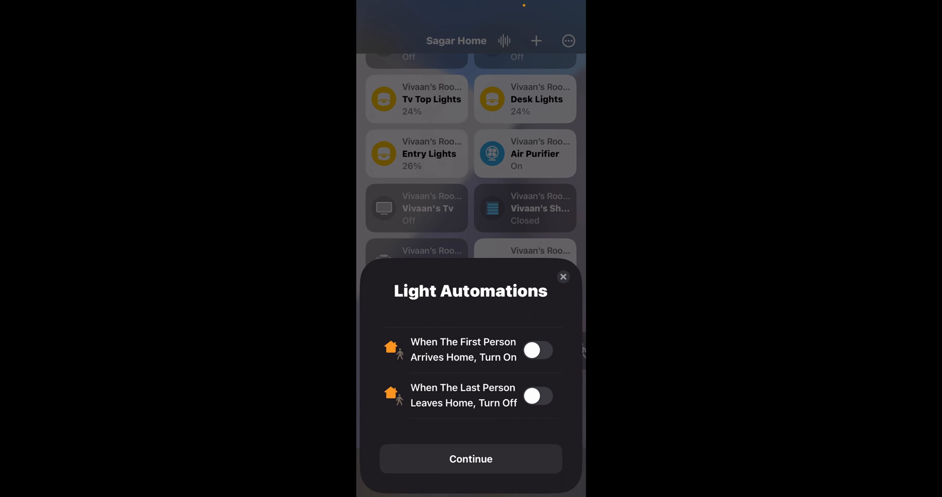
{"action": "left_click", "coordinate": [563, 276]}
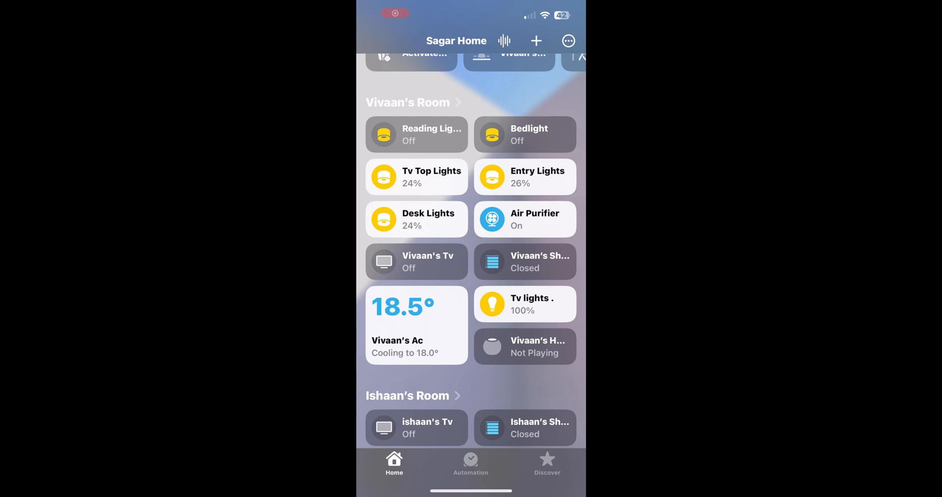